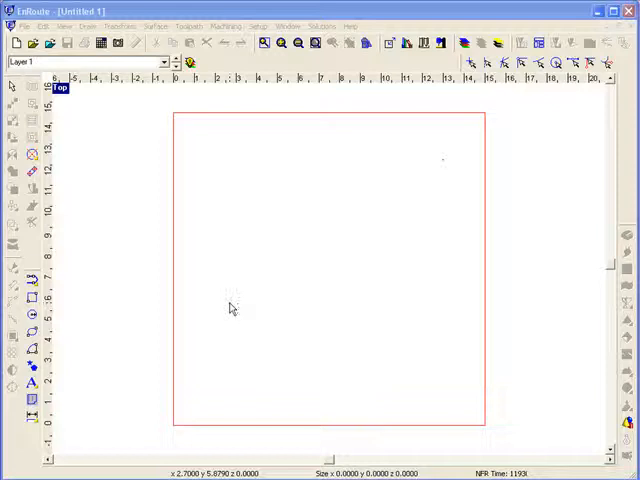
mouse_move(168, 232)
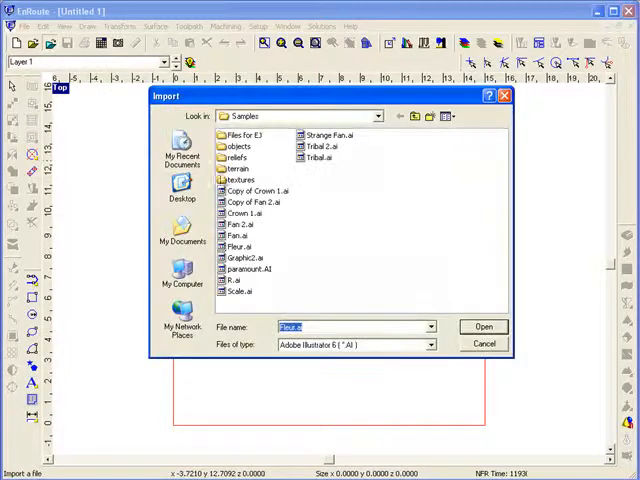
Step: Browse the import window into the Files for EJ folder filtered to STL files
double_click(240, 136)
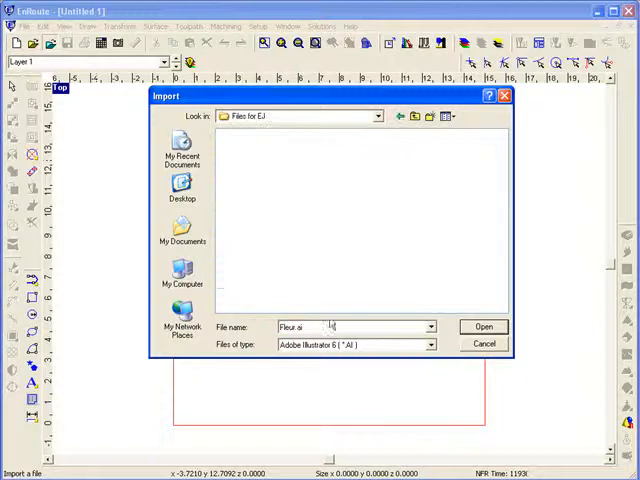
click(430, 344)
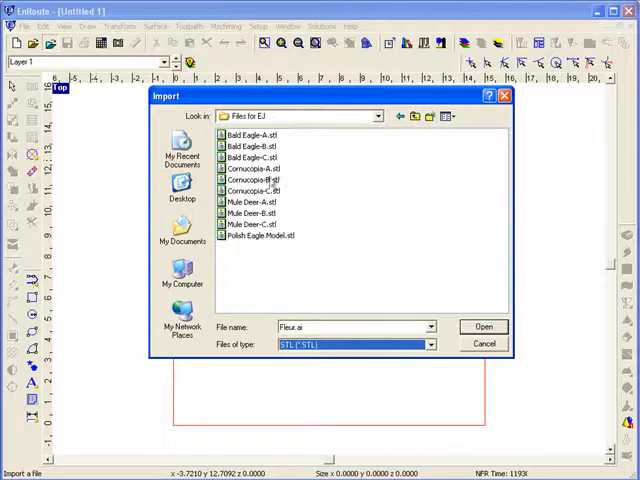
Step: Import the eagle STL and scale it proportionally to width 15.0000 via Precision Input
click(484, 326)
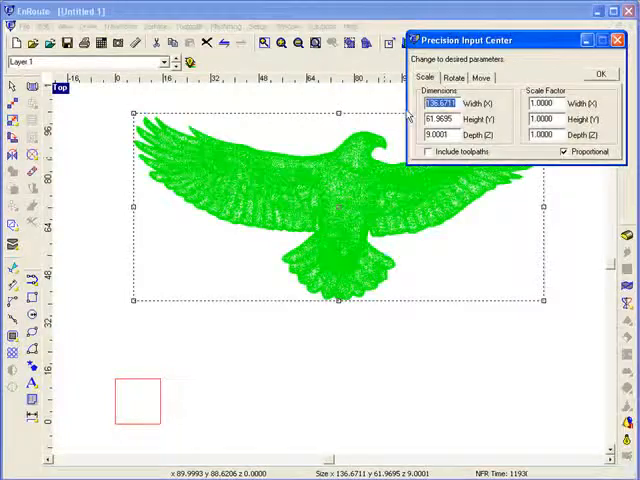
text(15.0000)
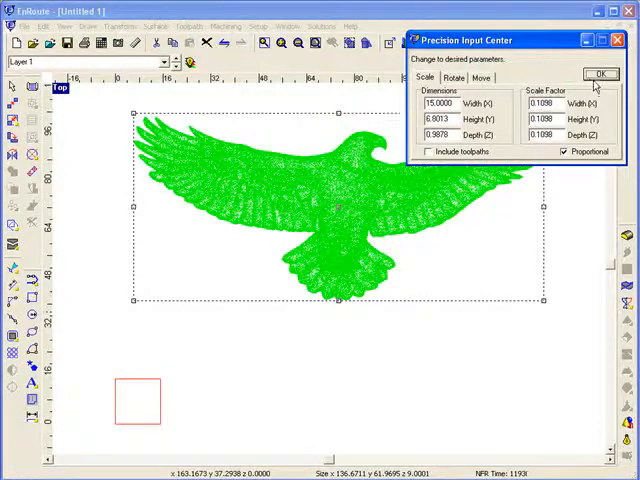
click(602, 74)
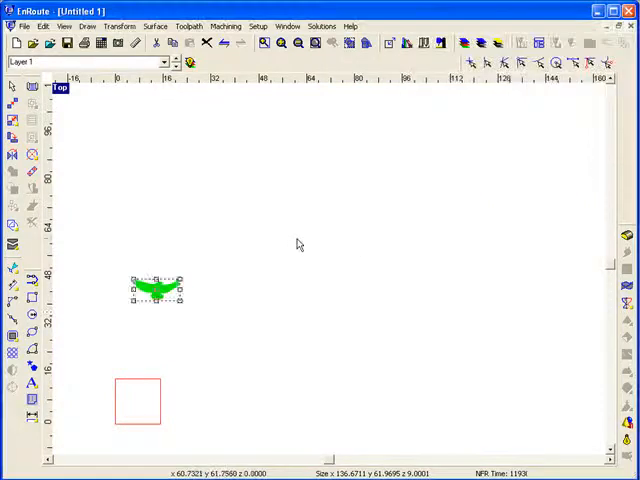
Step: Begin the STL-to-relief conversion, showing the eagle silhouette in the four-view layout
drag(156, 290, 136, 404)
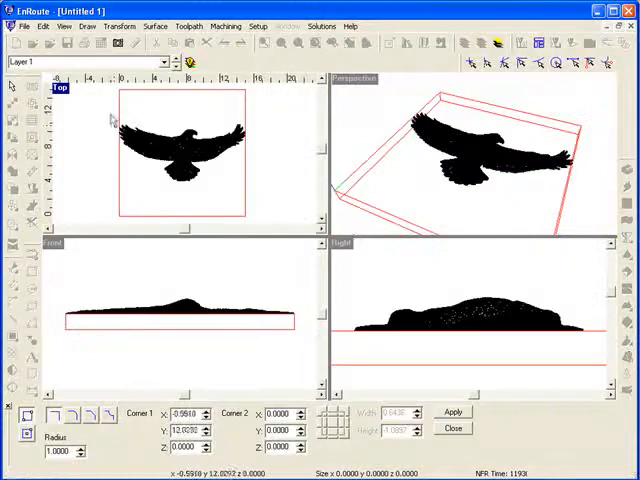
Step: Drag a rectangle around the eagle silhouette in top view to set the relief corners
drag(112, 118, 258, 190)
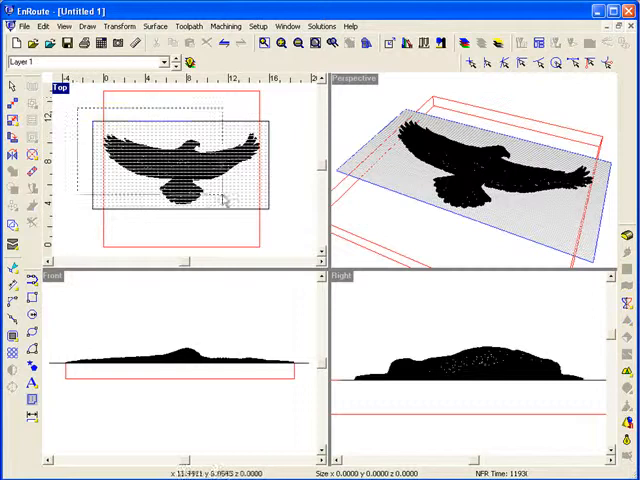
Step: Accept the eagle boundary and generate the yellow 3D relief on the flat plate
click(180, 170)
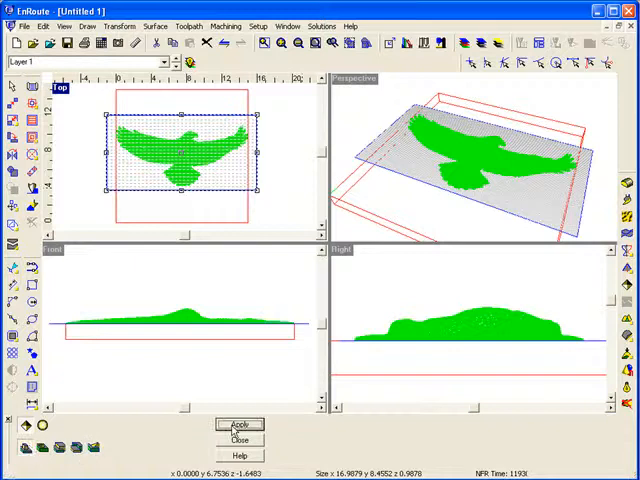
click(240, 424)
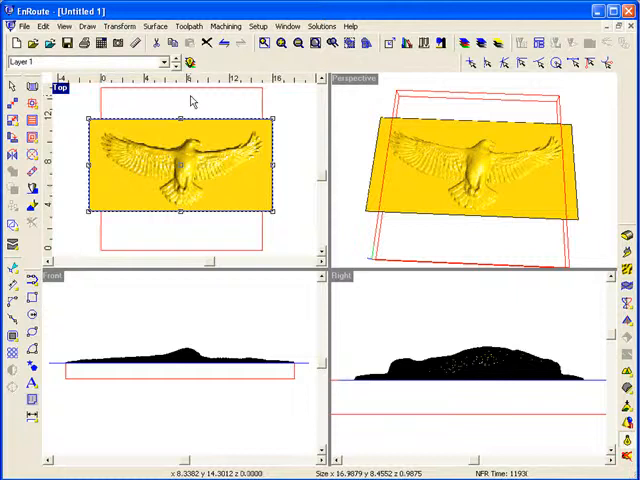
Step: Slice the relief via Surface > Slice Relief, removing the flat background around the eagle
click(154, 26)
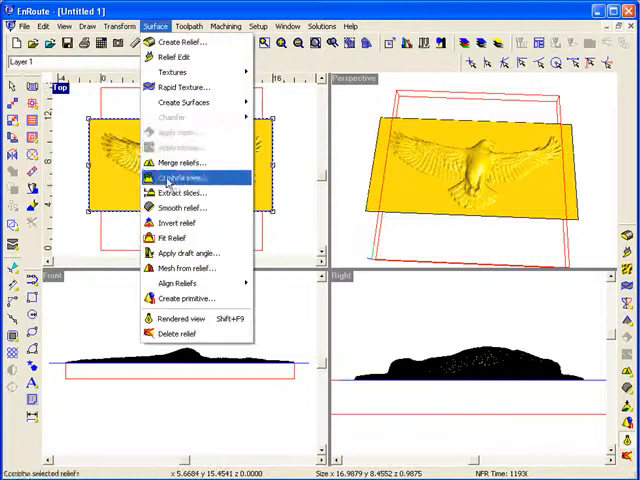
click(180, 192)
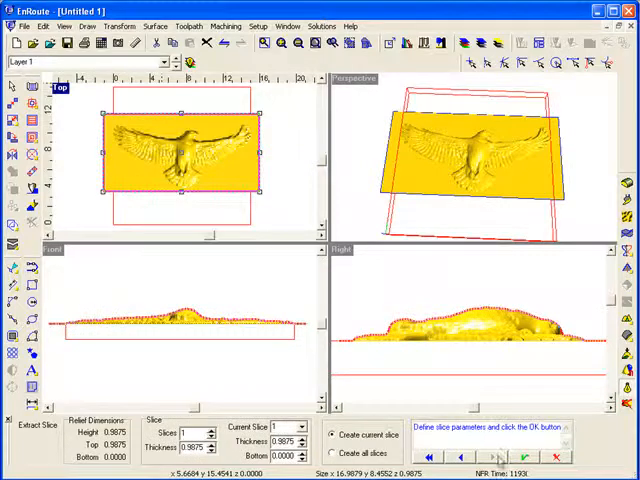
mouse_move(244, 362)
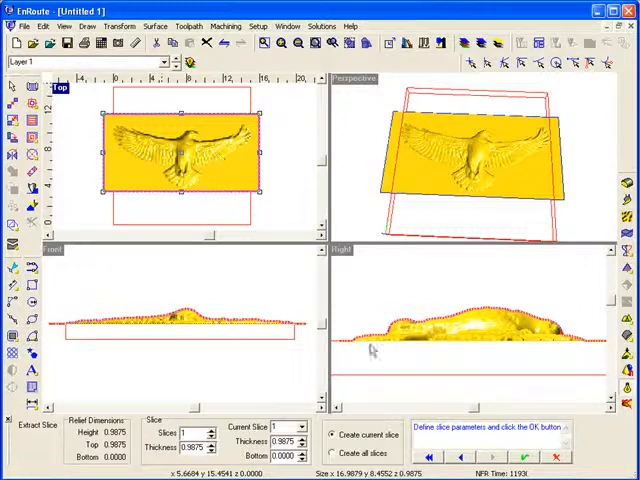
click(524, 456)
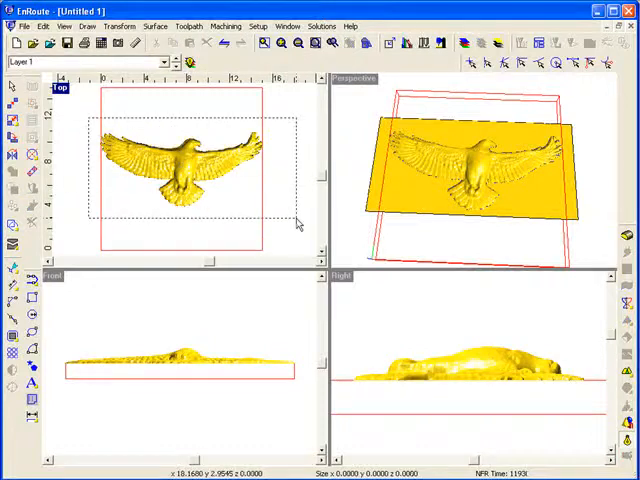
Step: Fit the plate to the design as User Defined, roughly 15 by 6.85 units, and accept it
click(184, 160)
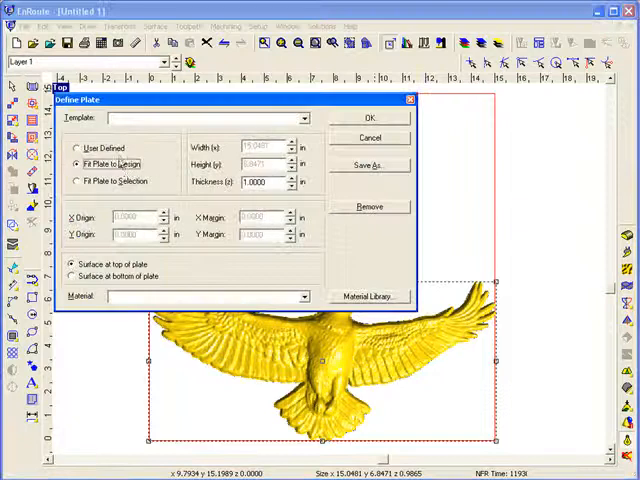
click(76, 148)
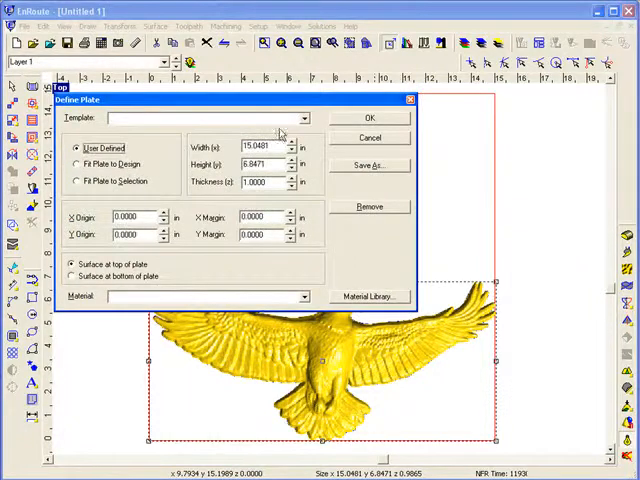
click(368, 116)
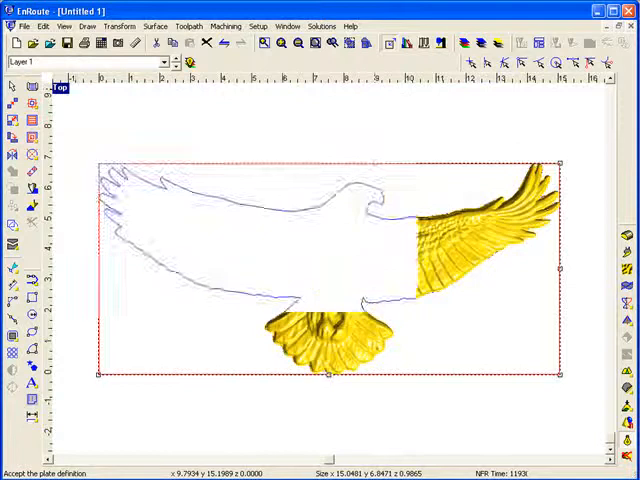